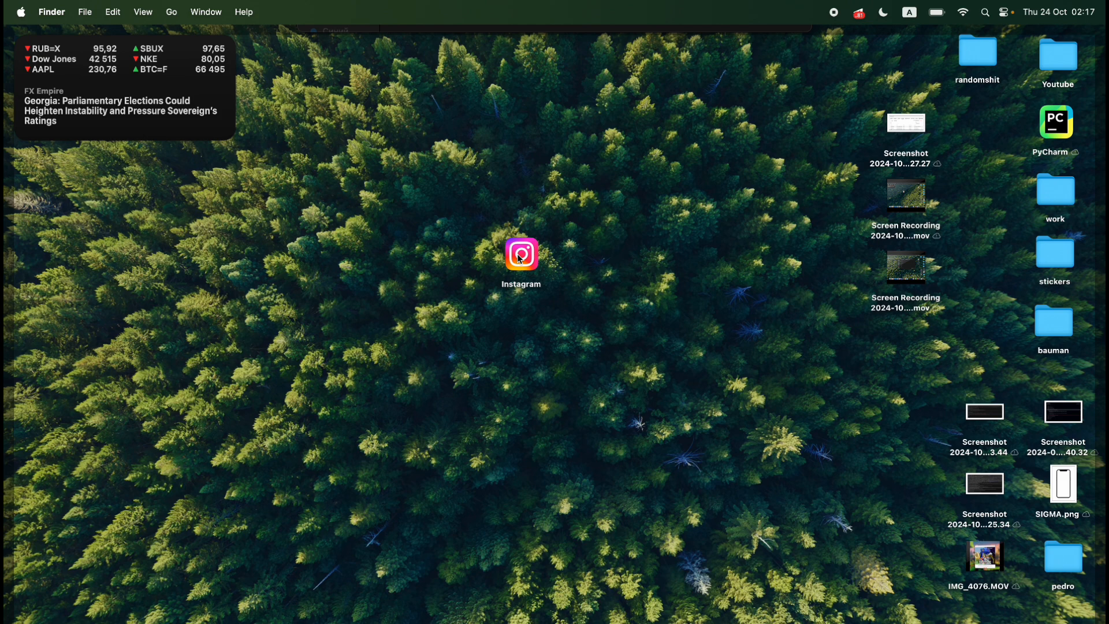
# Select both old Instagram desktop shortcuts and move them to the Bin.
pyautogui.moveTo(521, 254); pyautogui.dragTo(437, 217)
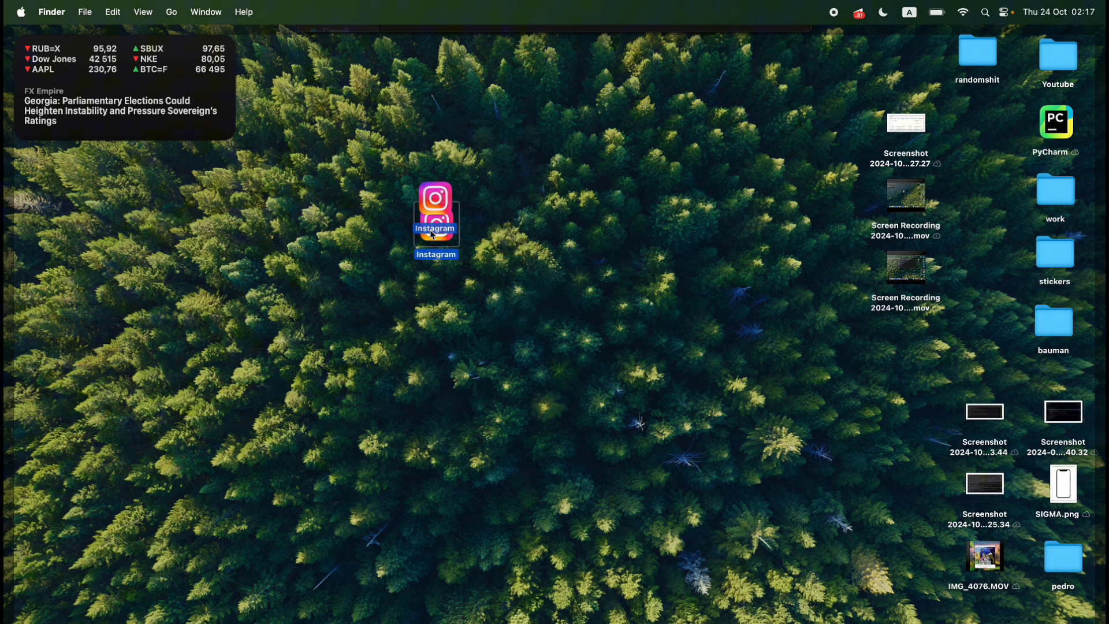
pyautogui.moveTo(435, 216); pyautogui.dragTo(496, 254)
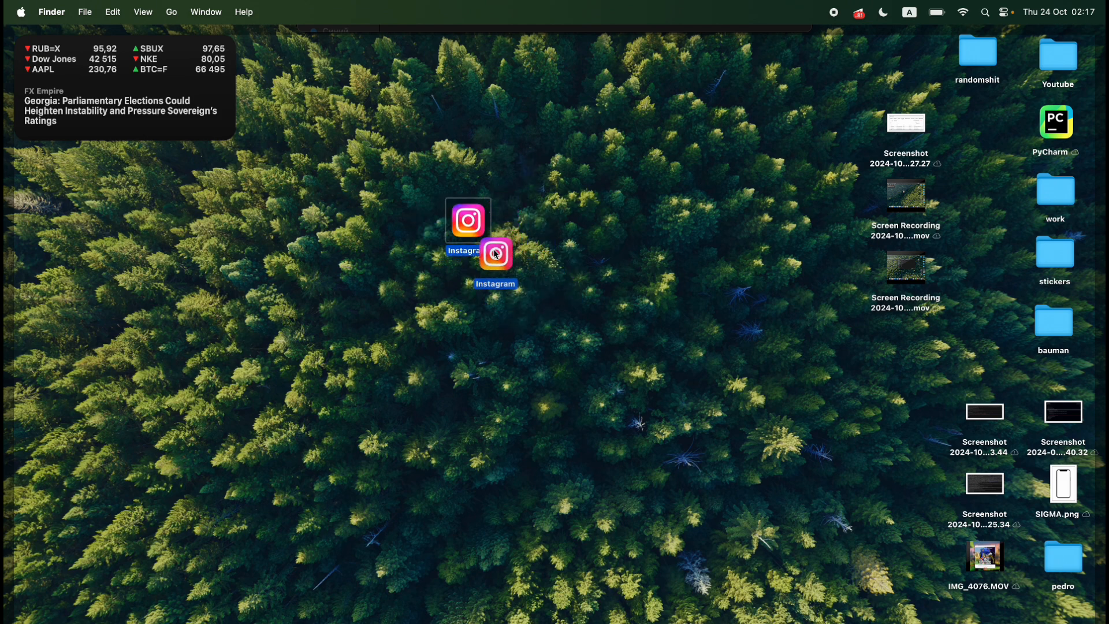
pyautogui.moveTo(496, 253); pyautogui.dragTo(550, 296)
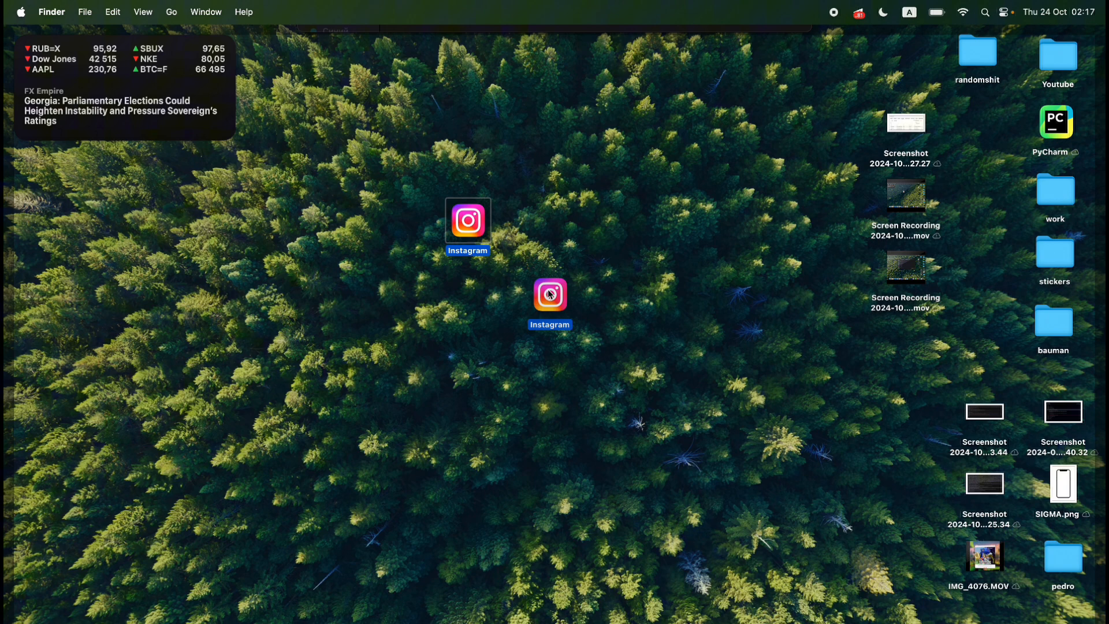
pyautogui.rightClick(550, 296)
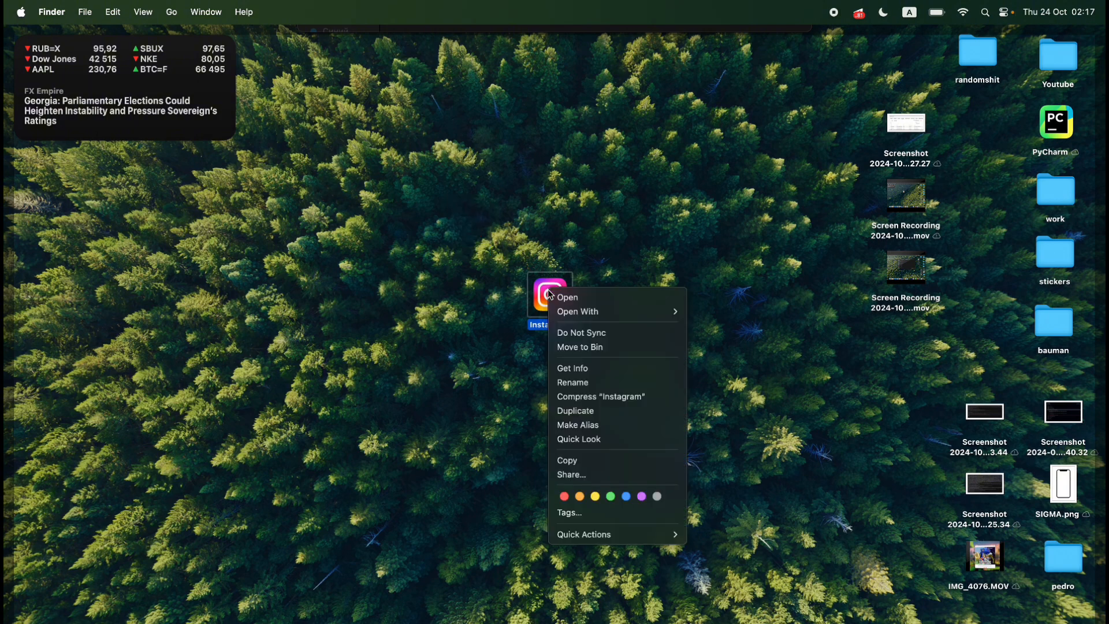
pyautogui.click(581, 354)
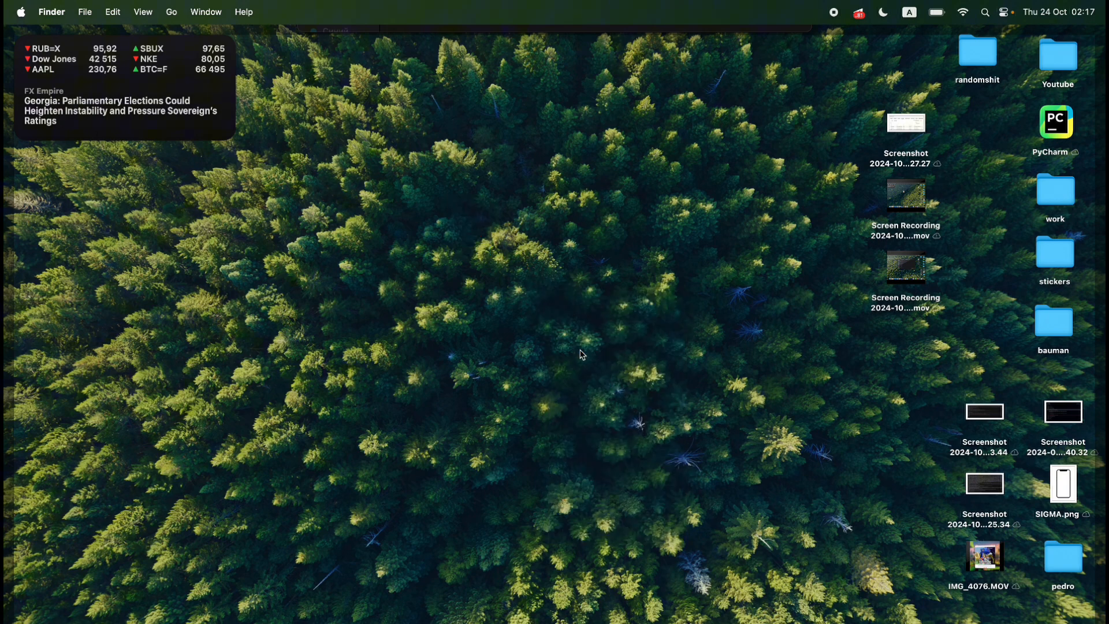
pyautogui.moveTo(578, 356)
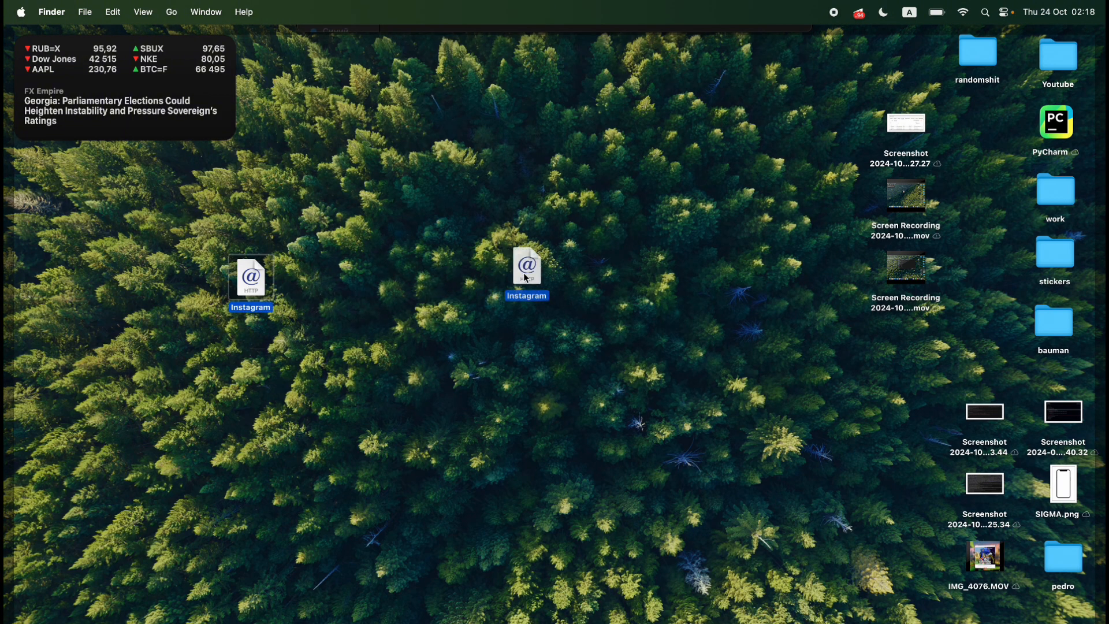
# Launch the Instagram .webloc shortcut so the instagram.com login page opens in Chrome.
pyautogui.moveTo(526, 275); pyautogui.dragTo(474, 239)
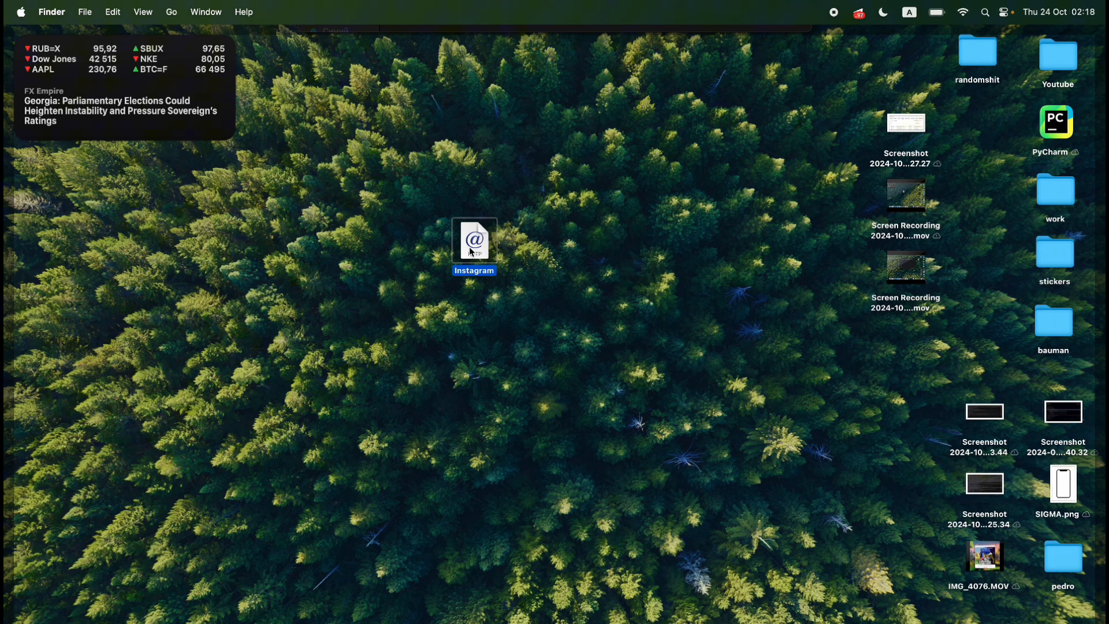
pyautogui.doubleClick(474, 239)
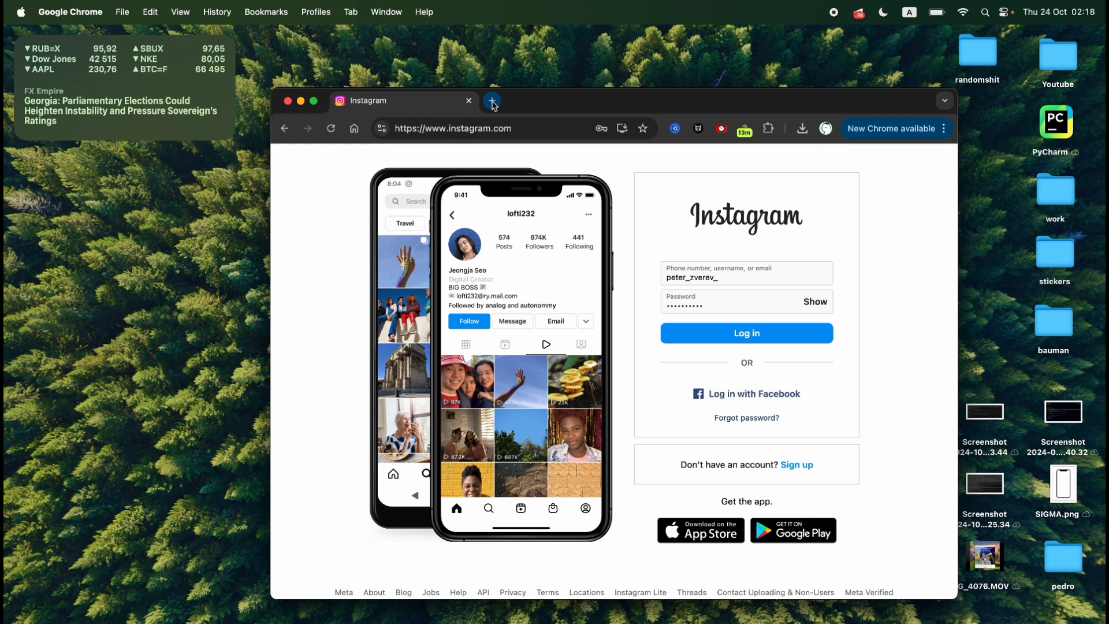
# Search Google for macosicons, go to the macOSicons site and search it for Instagram icons.
pyautogui.click(492, 102)
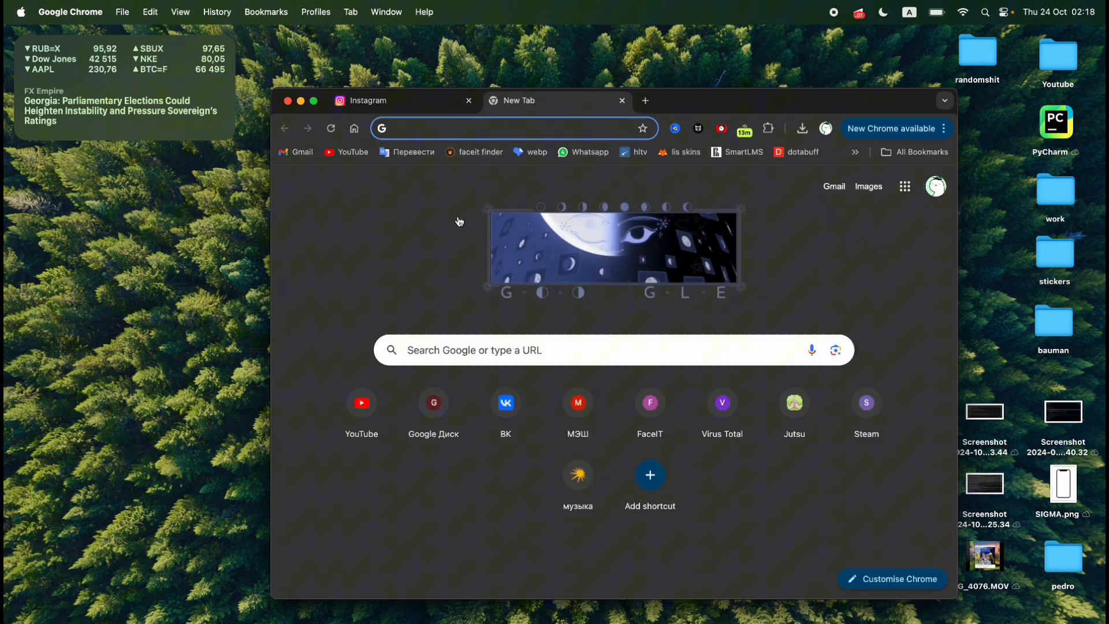
pyautogui.write('macosicons&oq=macos&gs_l...')
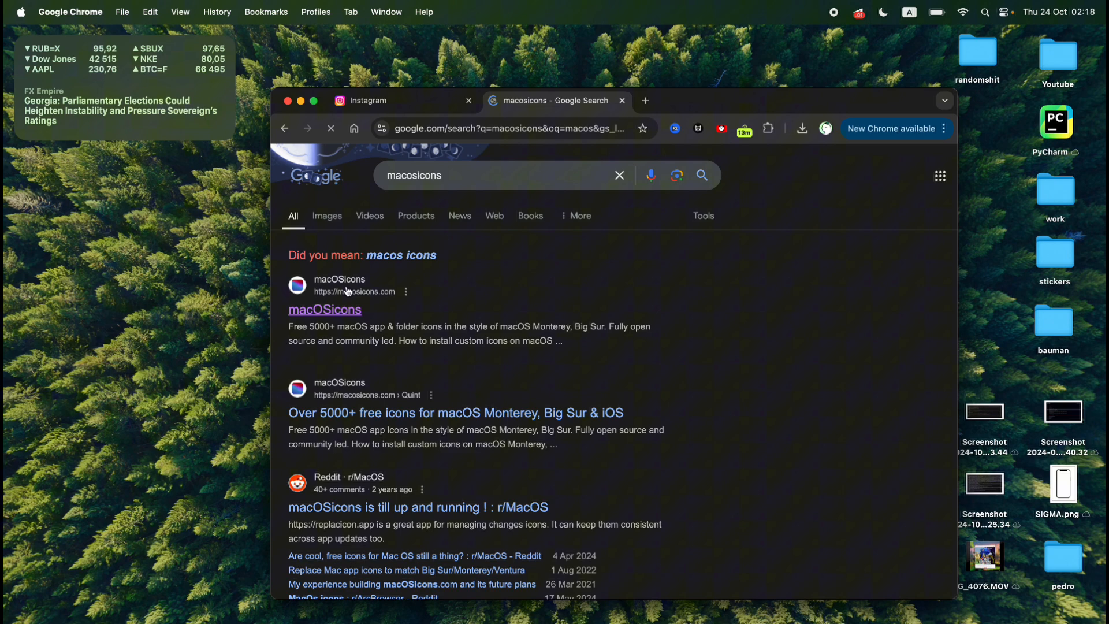
pyautogui.click(323, 309)
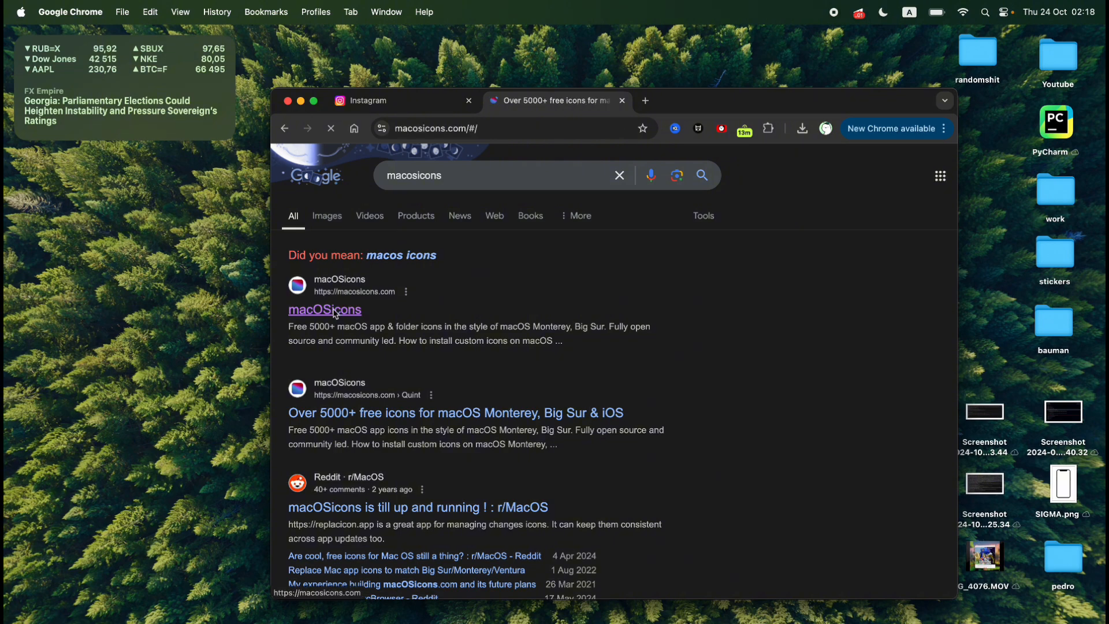
pyautogui.click(325, 310)
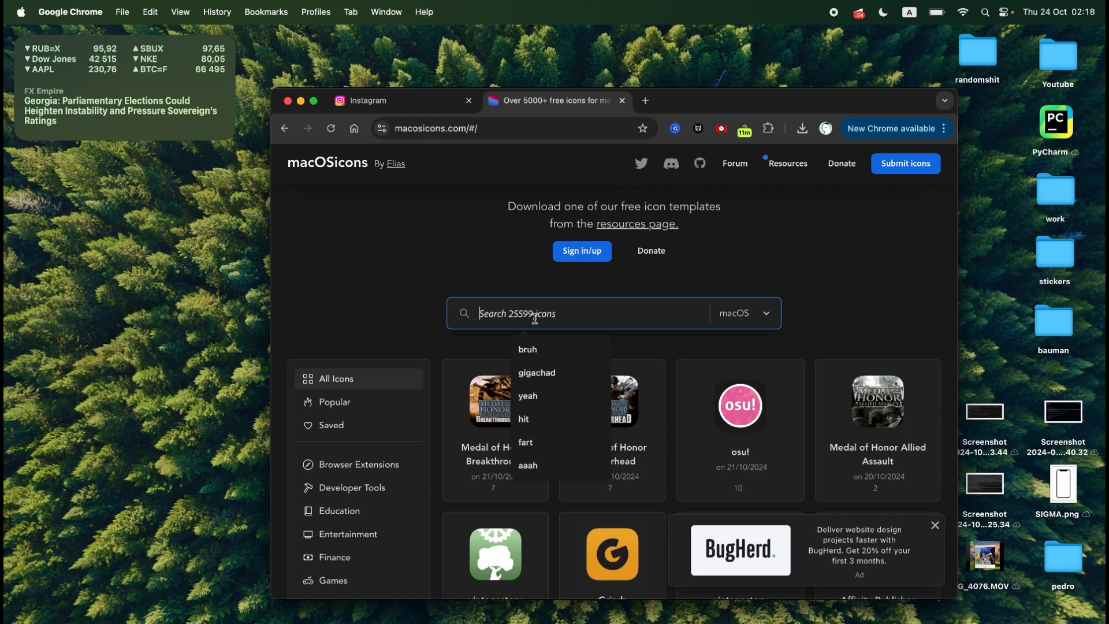
pyautogui.write('instagram')
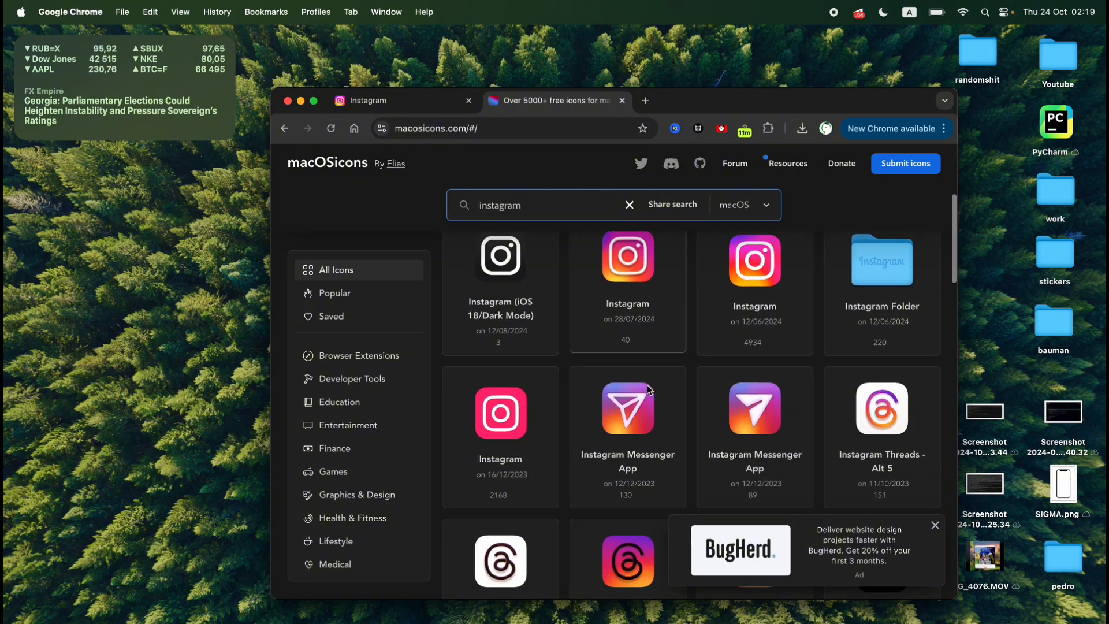
pyautogui.scroll(-3)
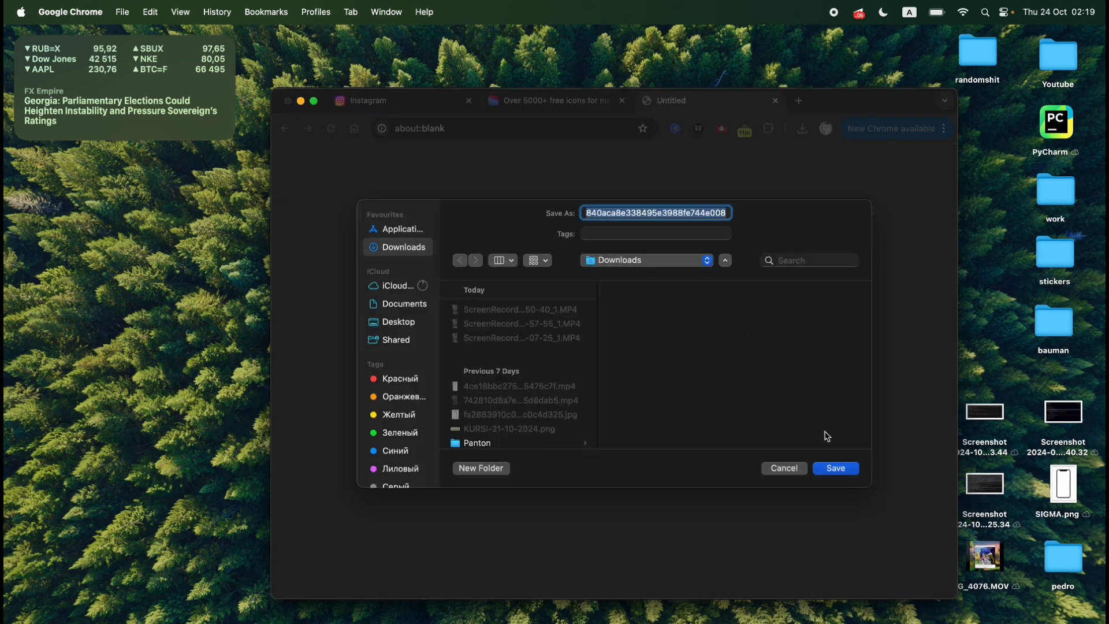
# Download an Instagram .icns icon to Downloads and reveal it in Finder.
pyautogui.click(835, 468)
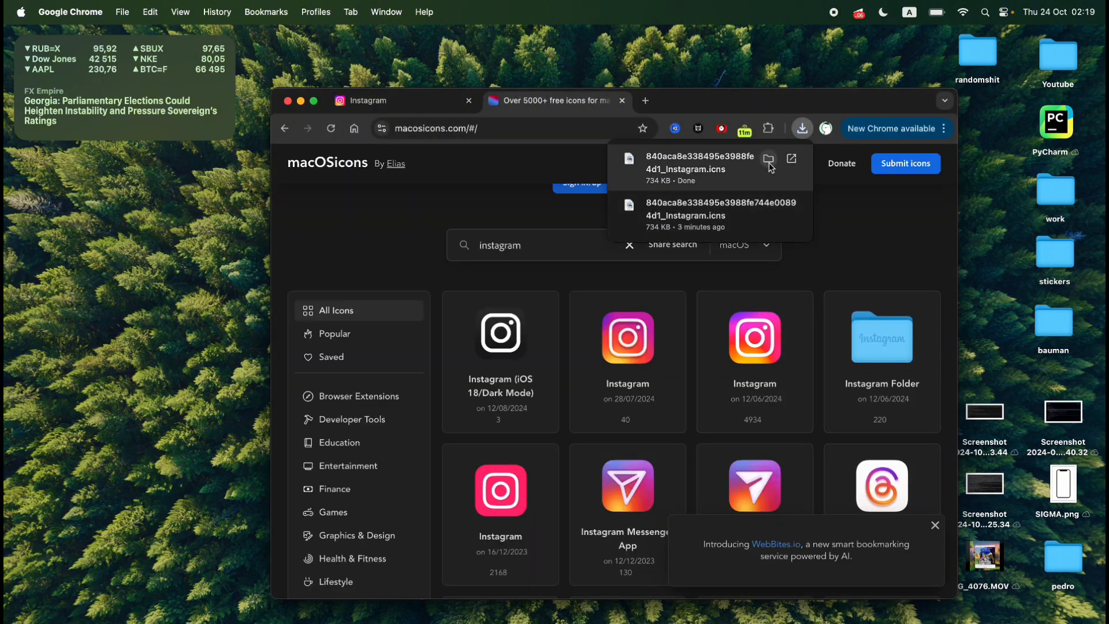
pyautogui.click(769, 158)
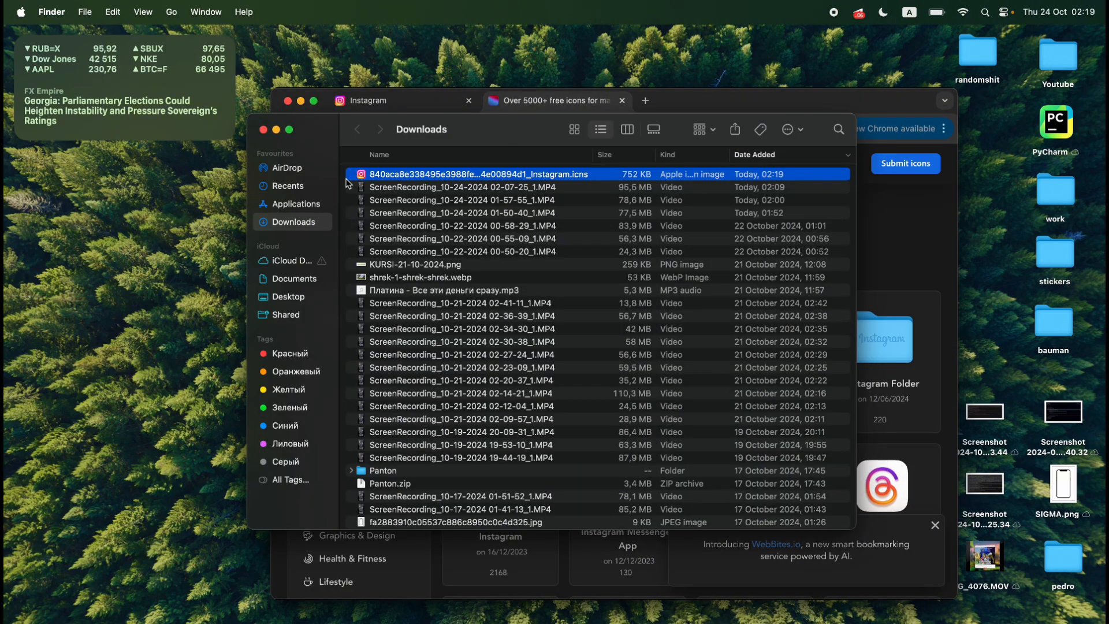
pyautogui.moveTo(393, 180)
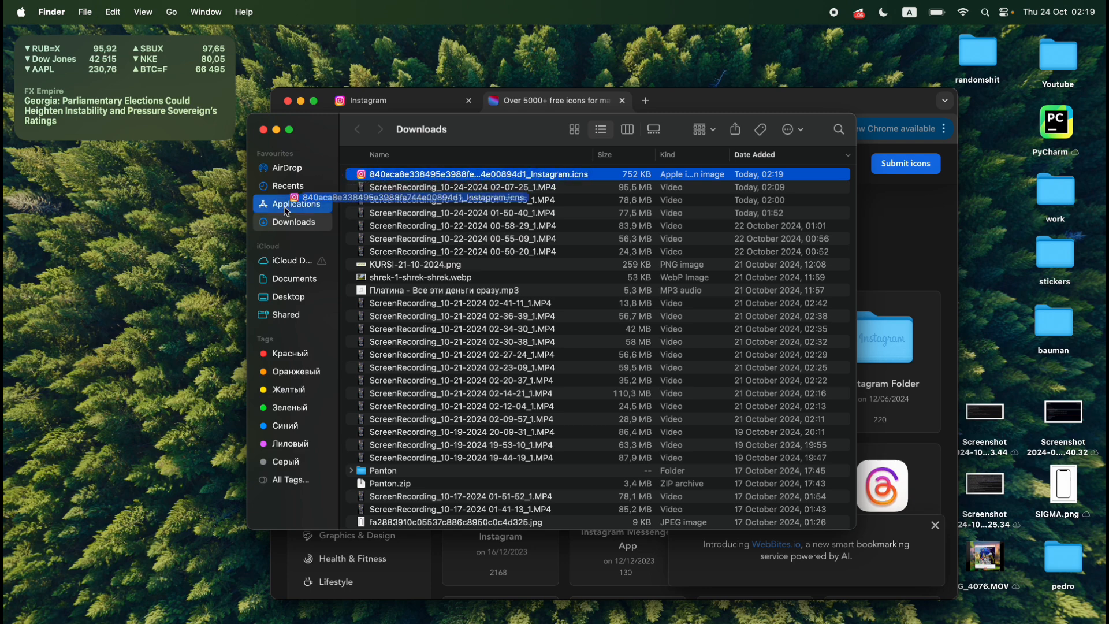
# Copy the Instagram .icns file from Downloads onto the desktop and dismiss the leftover Finder window.
pyautogui.moveTo(481, 174); pyautogui.dragTo(117, 269)
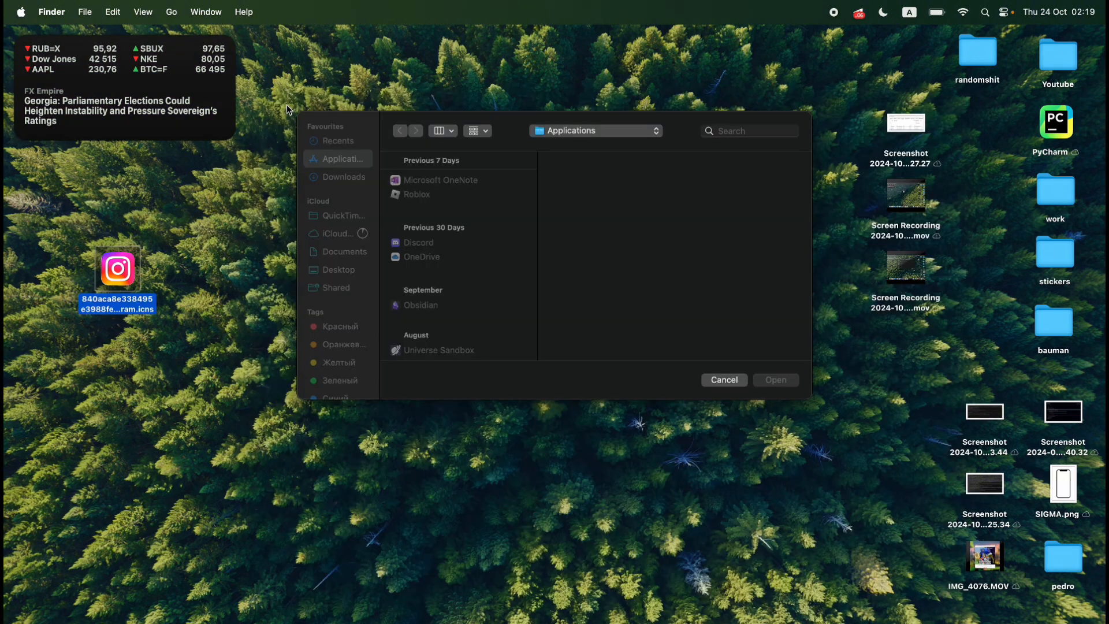
pyautogui.click(723, 380)
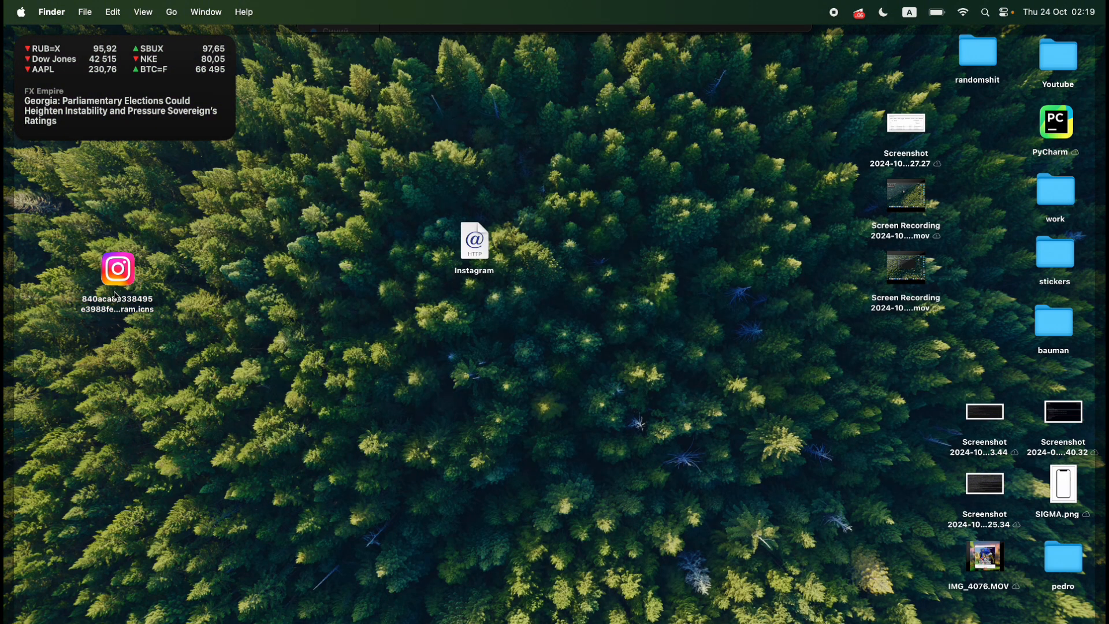
# Show Get Info for the Instagram web shortcut and position the Info panel beside the icon file.
pyautogui.moveTo(473, 241); pyautogui.dragTo(647, 240)
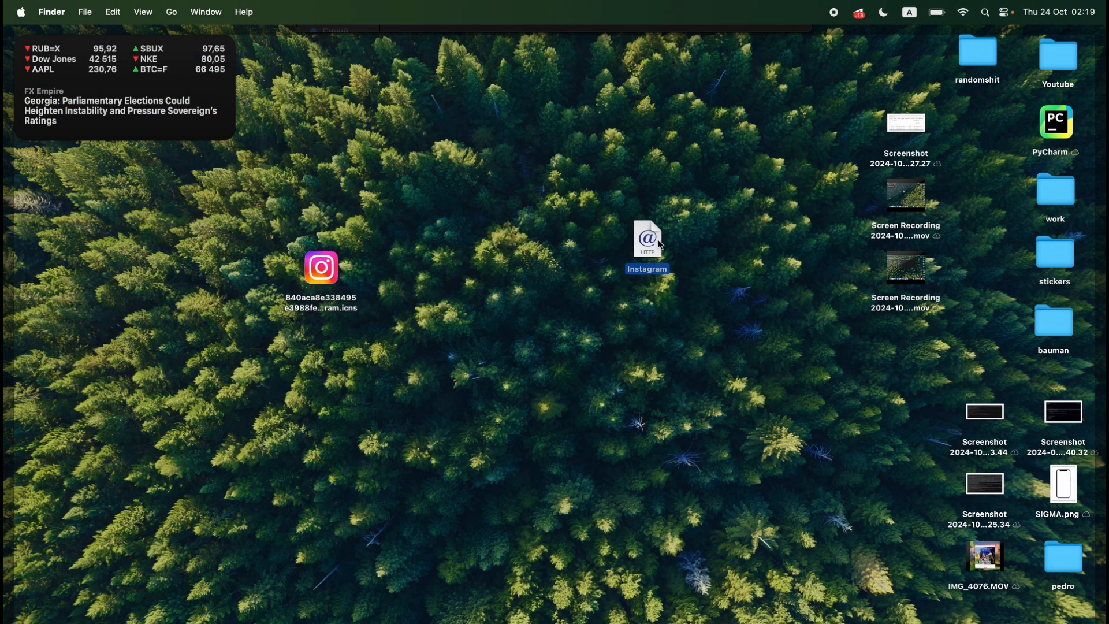
pyautogui.click(647, 238)
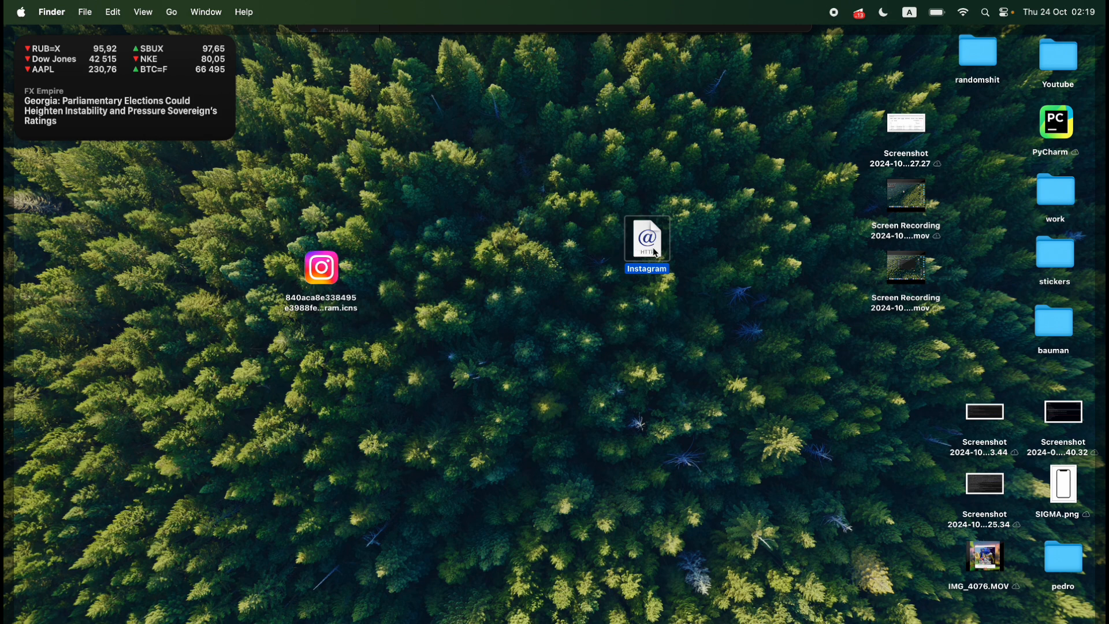
pyautogui.rightClick(645, 236)
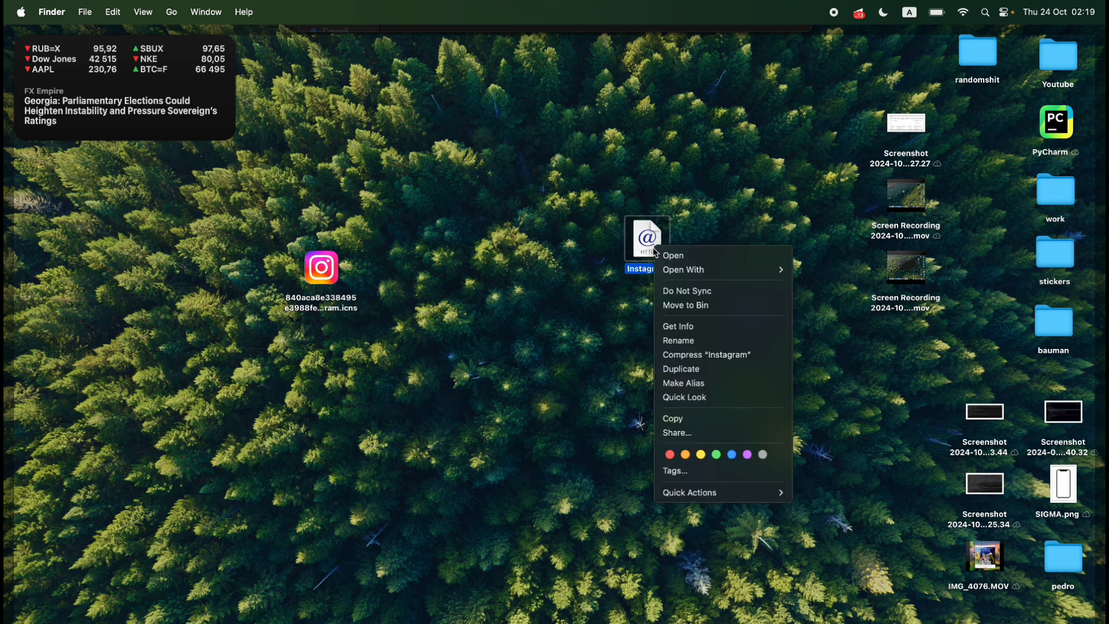
pyautogui.moveTo(686, 291)
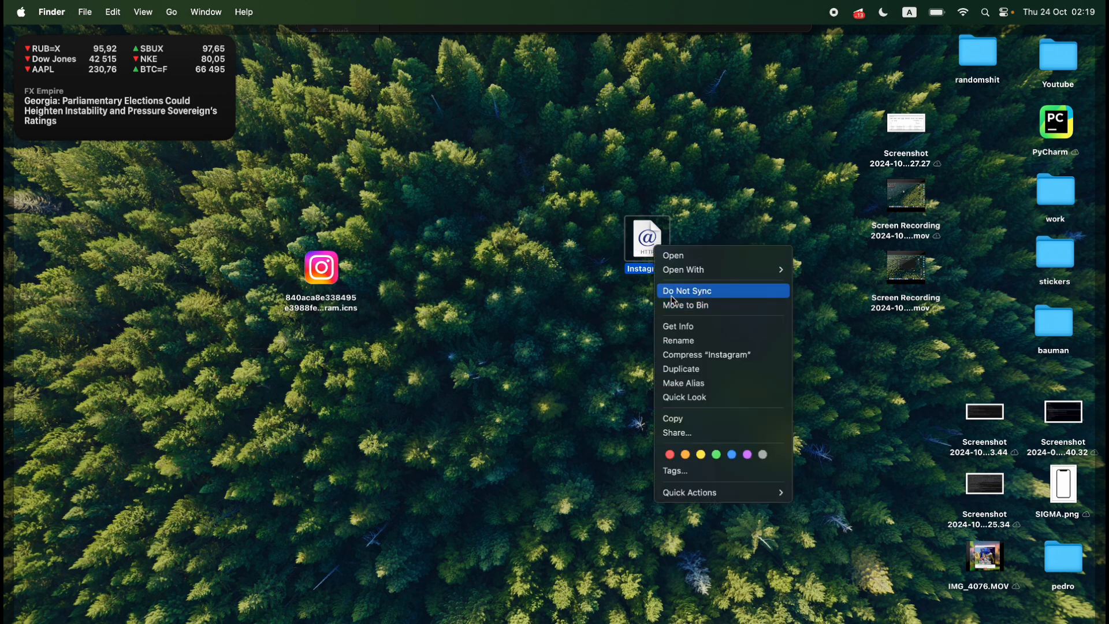
pyautogui.click(677, 326)
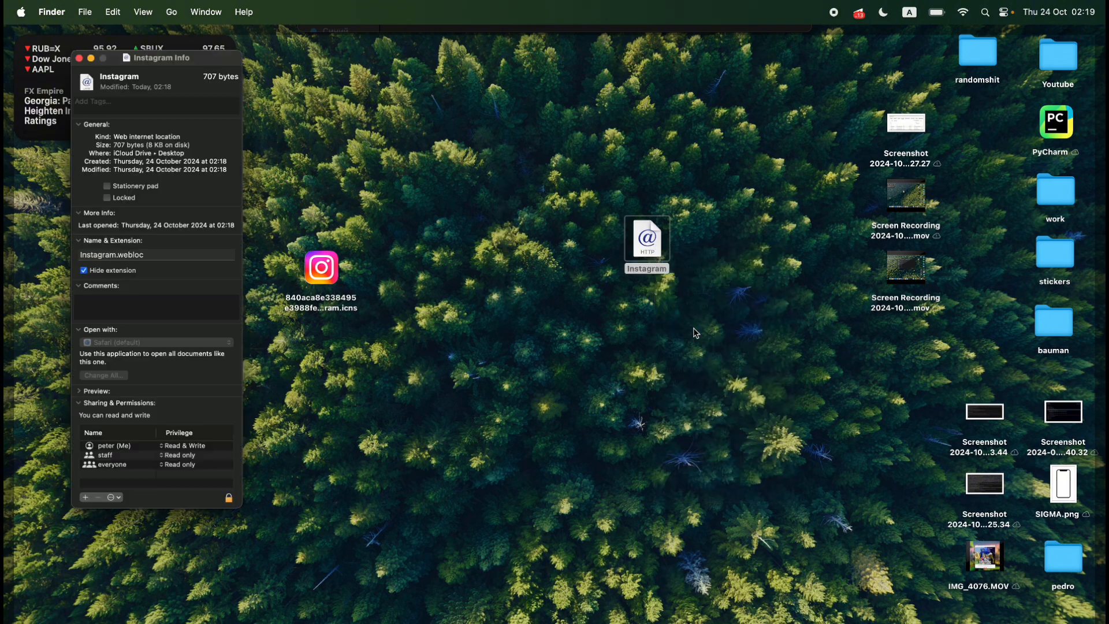
pyautogui.moveTo(160, 58); pyautogui.dragTo(683, 137)
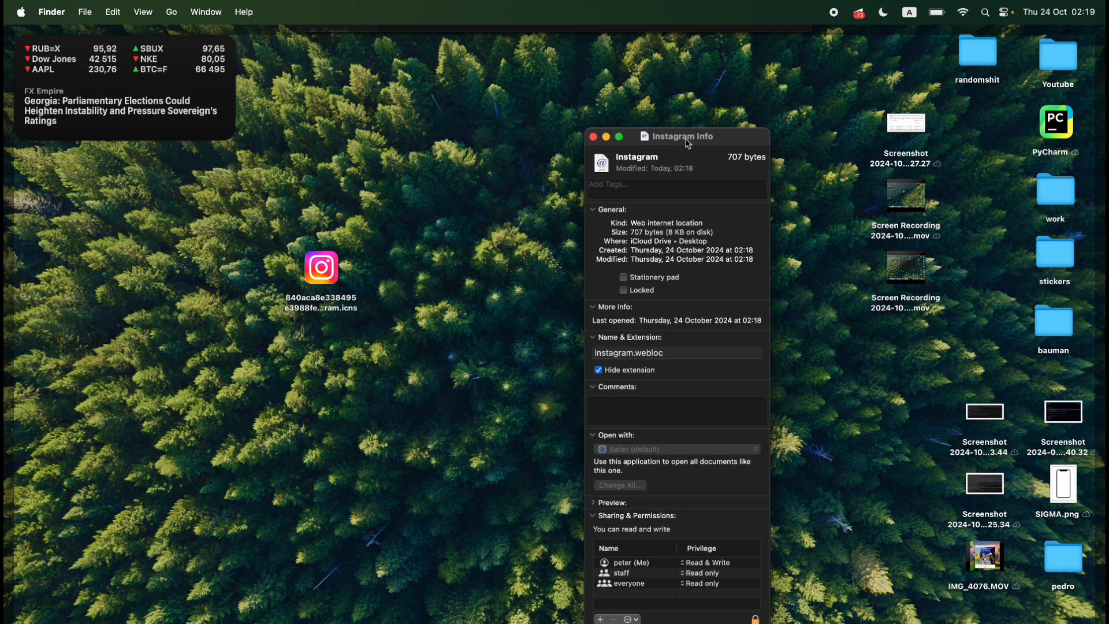
pyautogui.moveTo(683, 136); pyautogui.dragTo(665, 108)
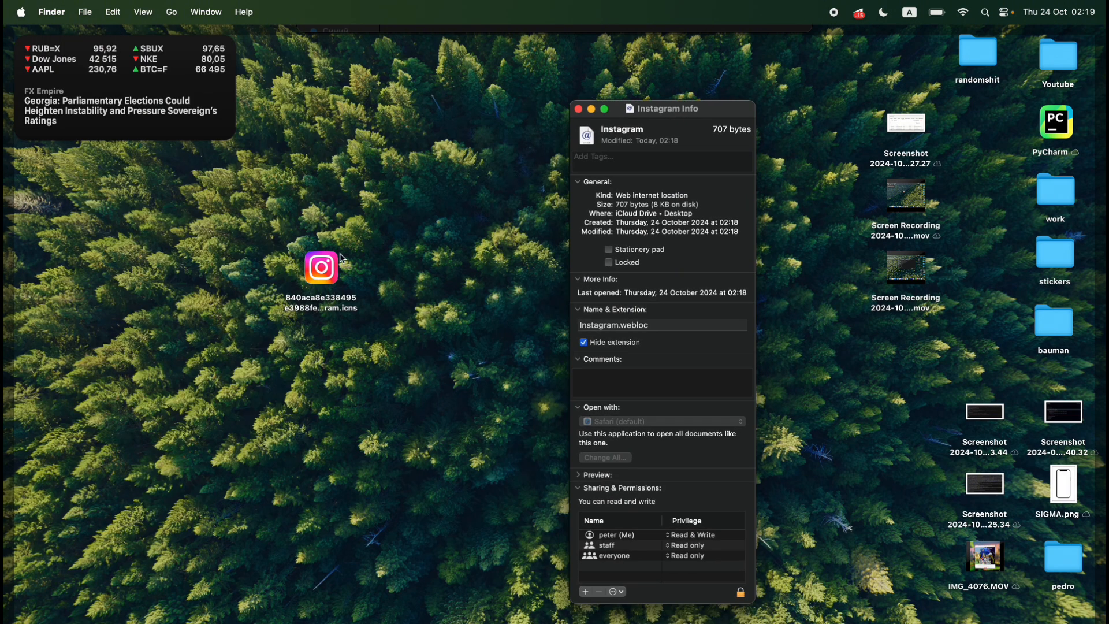
# Drop the downloaded .icns file onto the Info panel so the shortcut takes the Instagram logo.
pyautogui.click(321, 267)
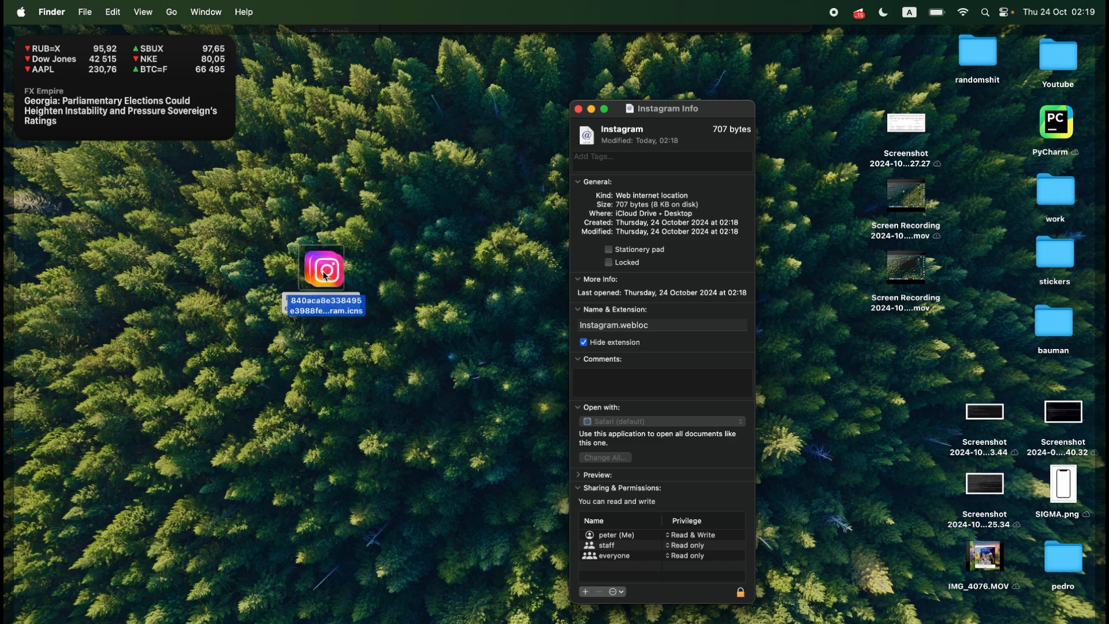
pyautogui.moveTo(324, 270); pyautogui.dragTo(591, 134)
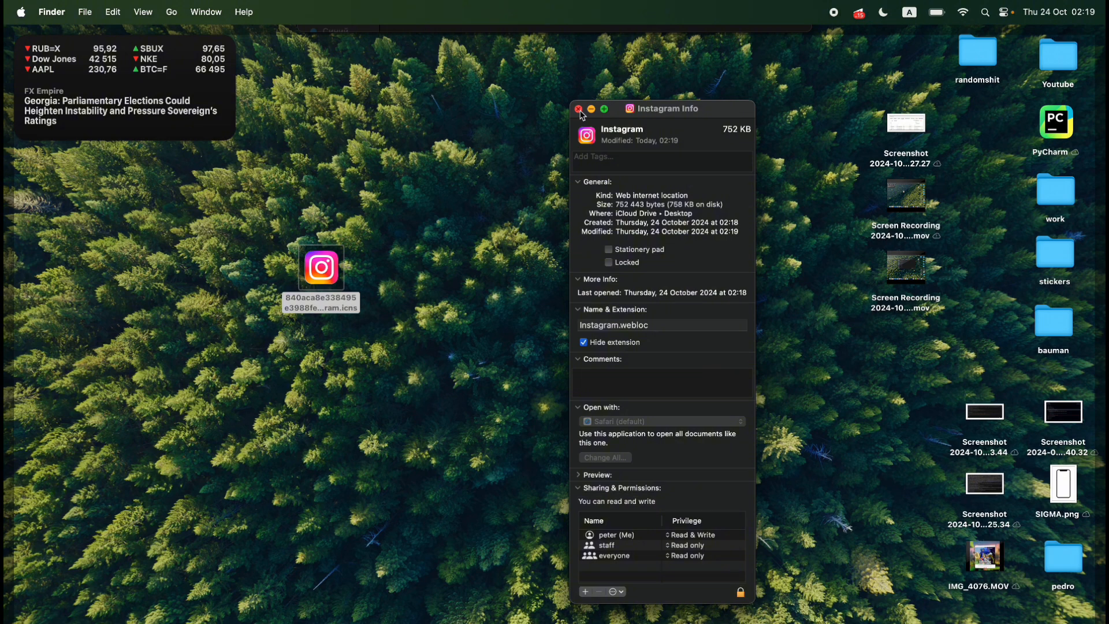
pyautogui.click(579, 109)
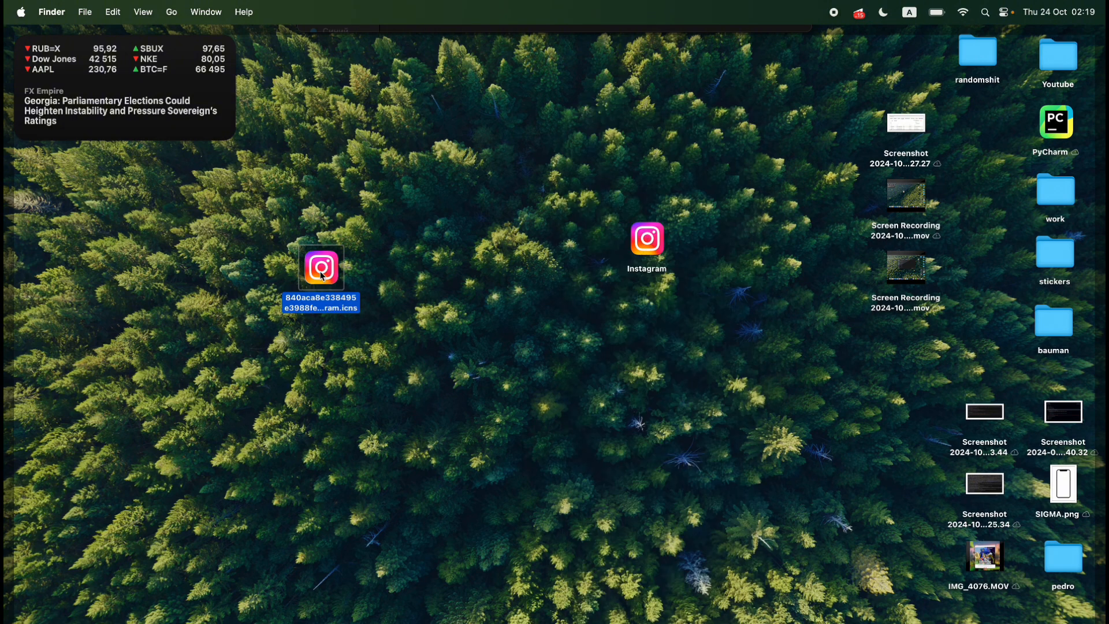
# Check options on the leftover icon file, then launch the Instagram shortcut to load instagram.com in Chrome.
pyautogui.rightClick(322, 267)
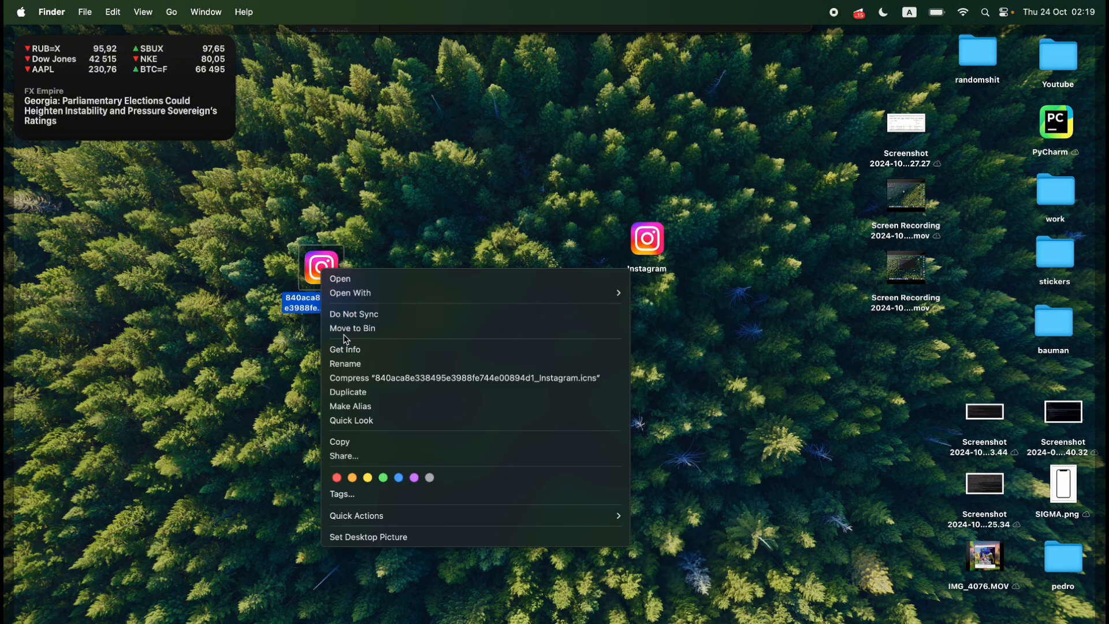
pyautogui.moveTo(349, 387)
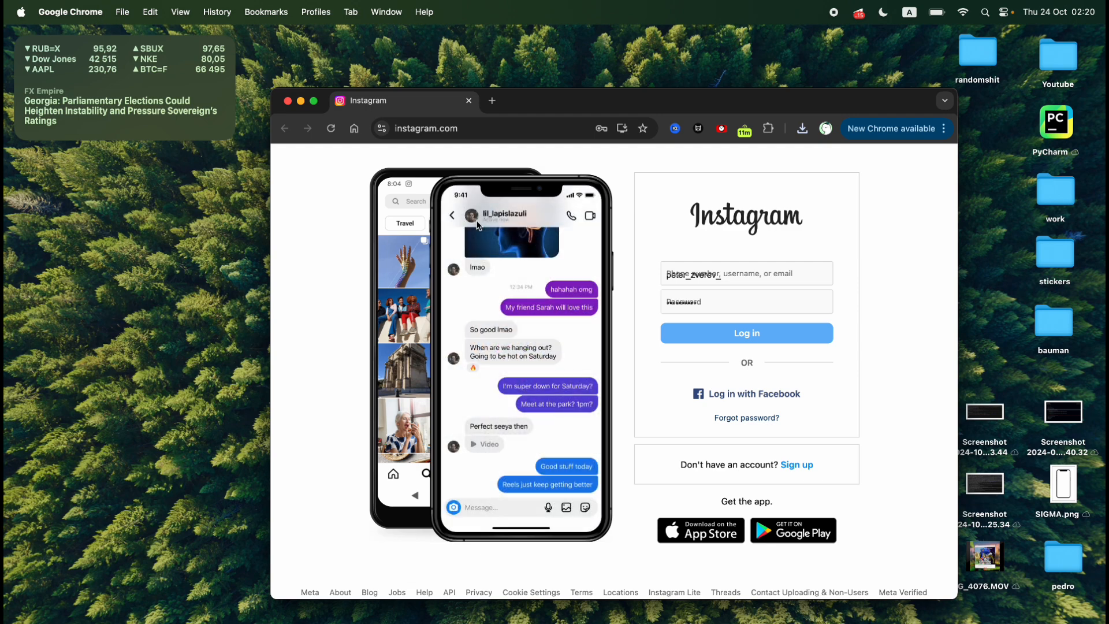
pyautogui.click(451, 215)
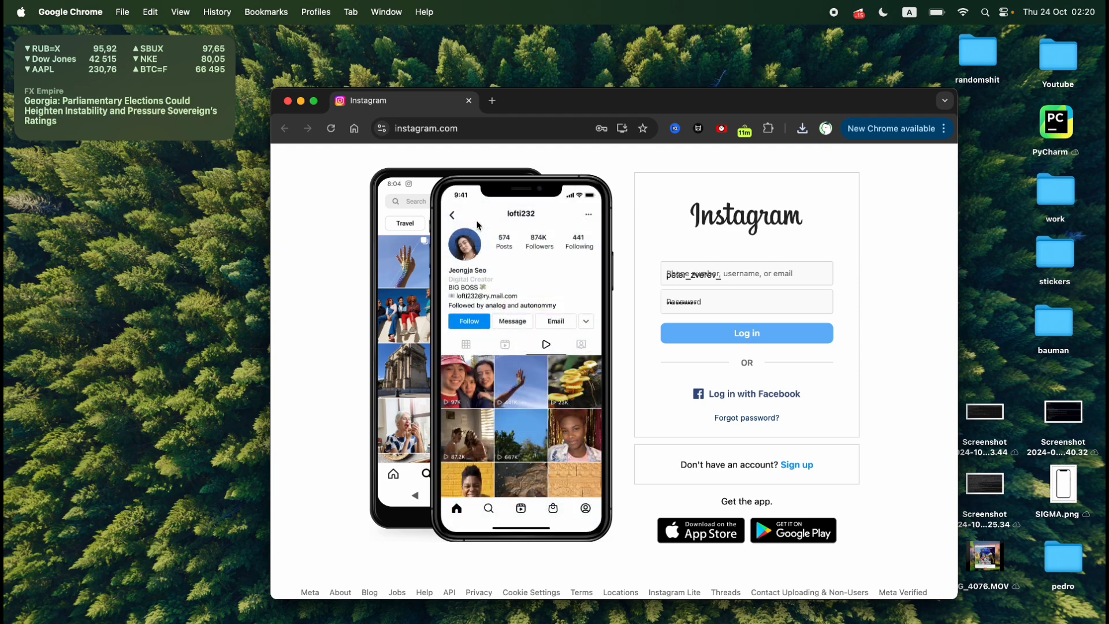